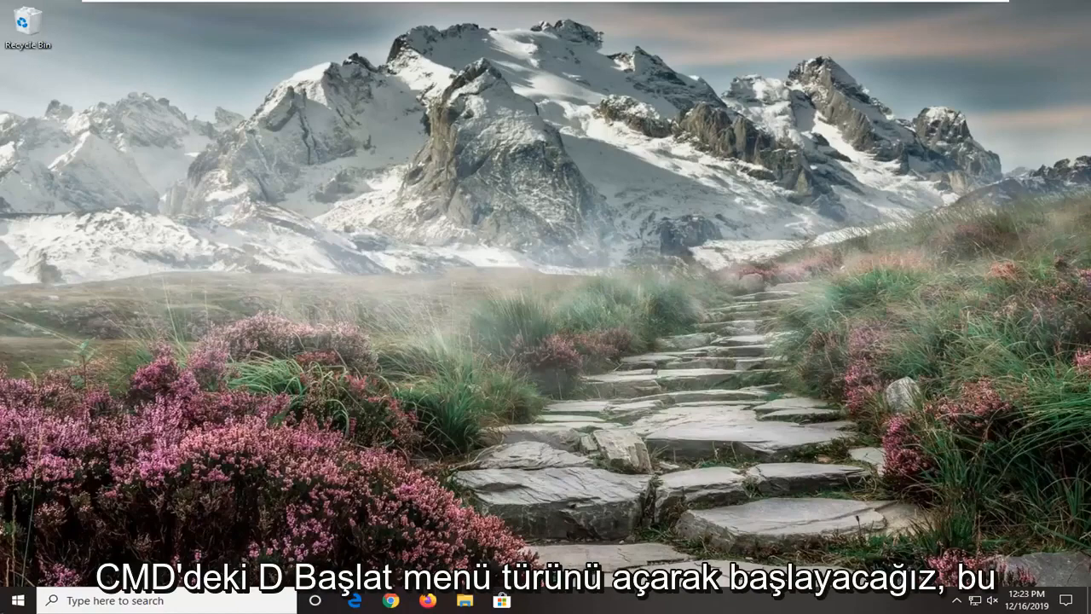
Step: Search Start for cmd and launch Command Prompt as administrator
click(11, 601)
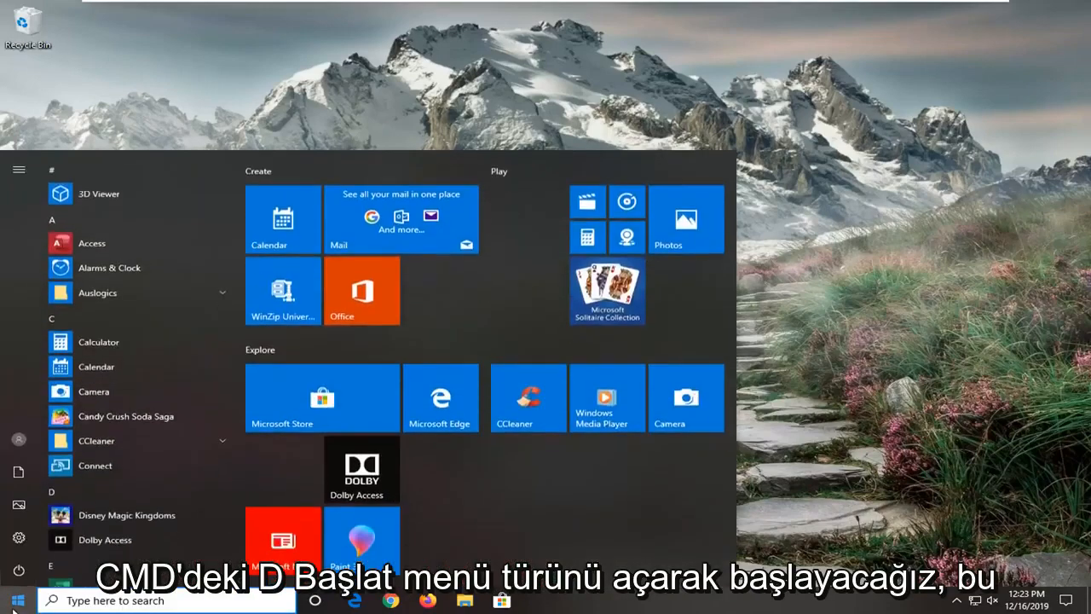
text(cmd)
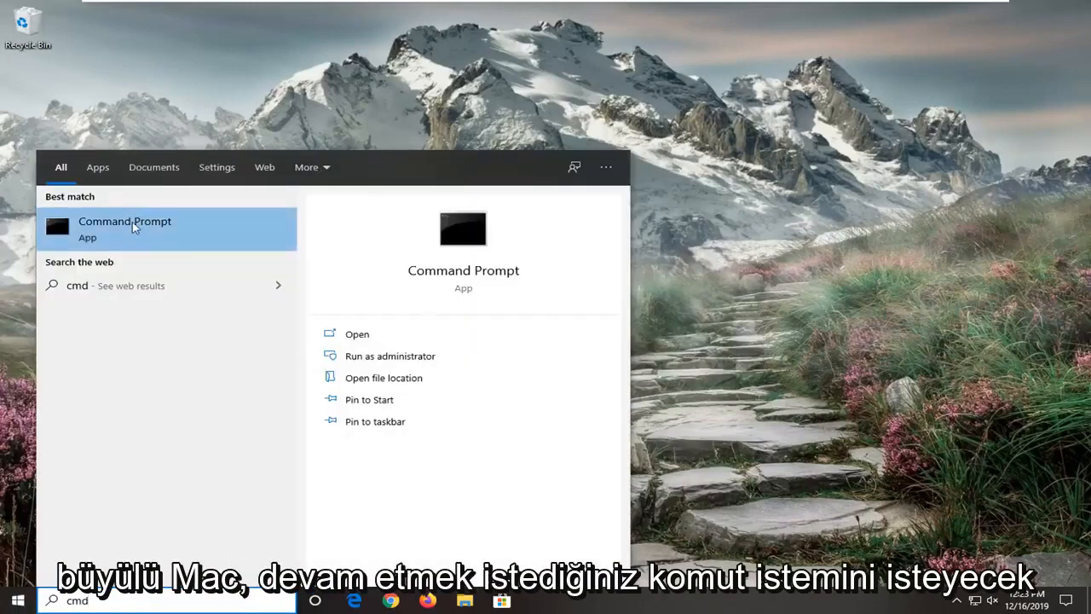
right_click(132, 225)
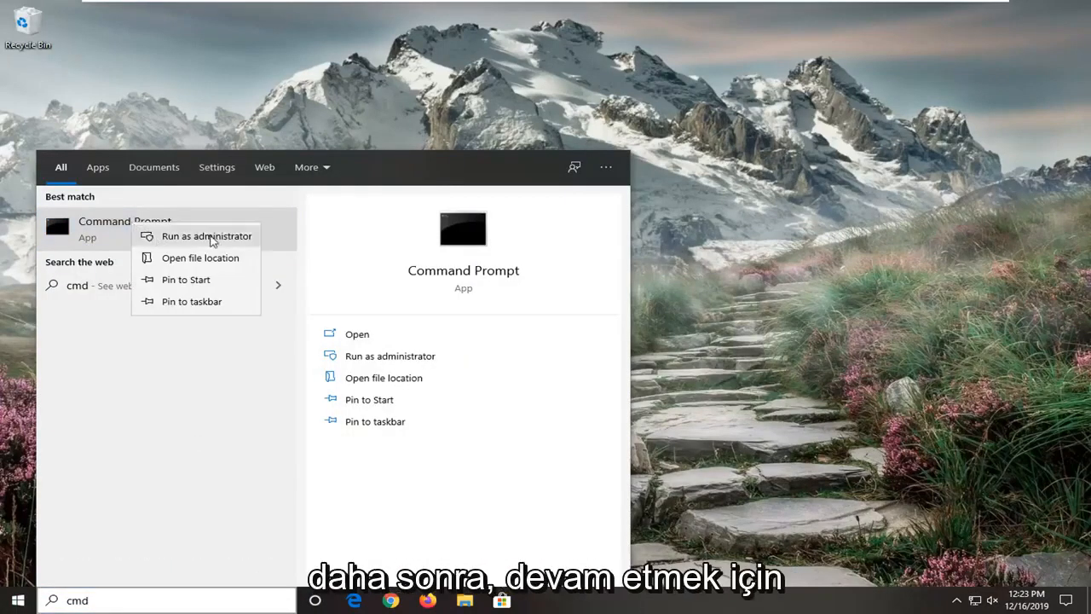
click(206, 236)
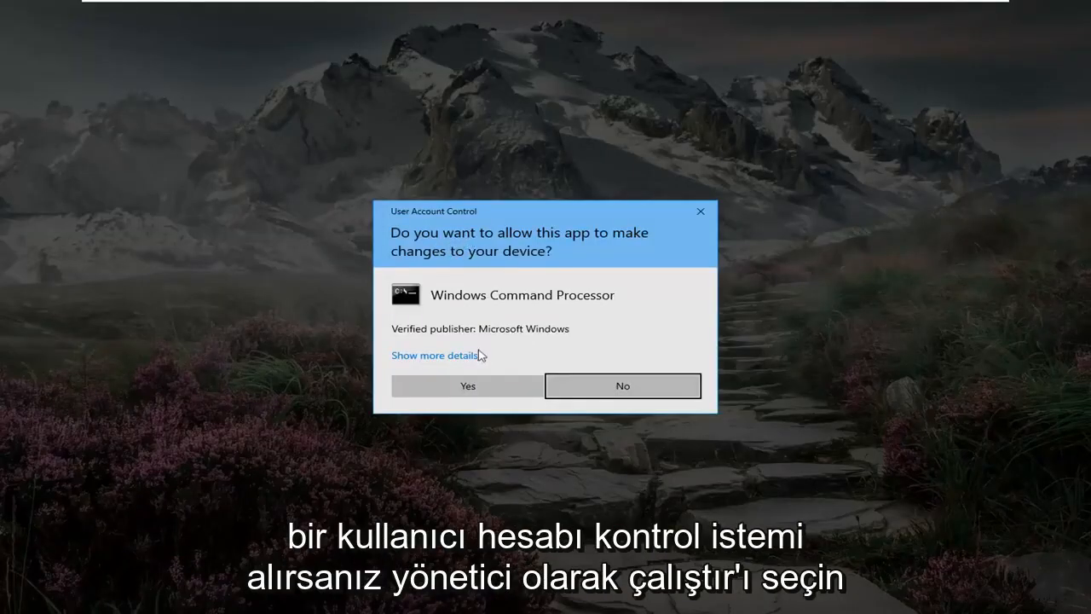
Step: Approve the UAC prompt and run reagentc /enable in the elevated Command Prompt
click(467, 385)
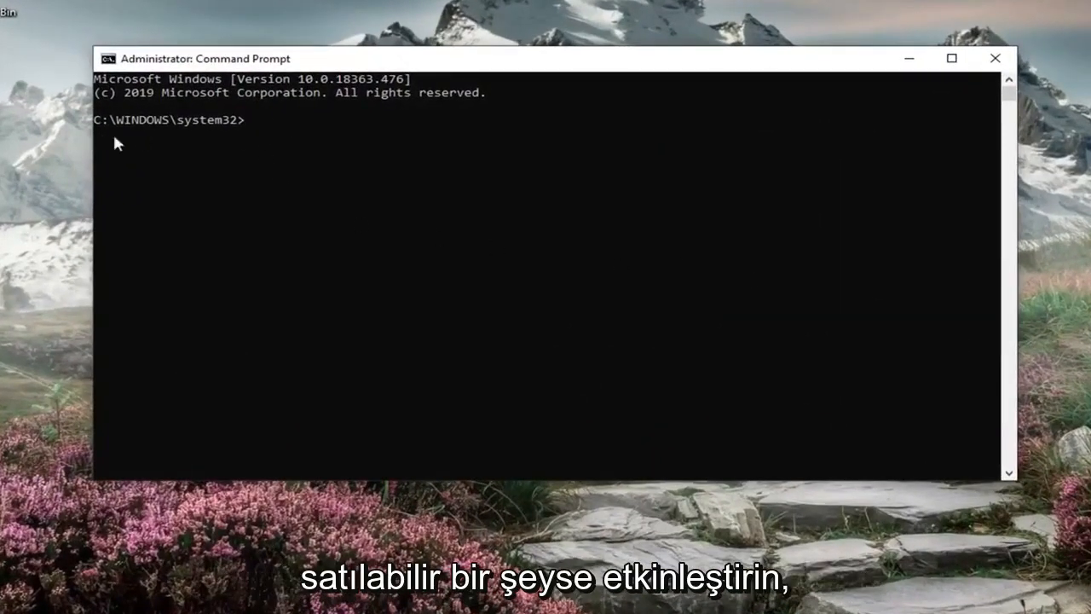
mouse_move(264, 156)
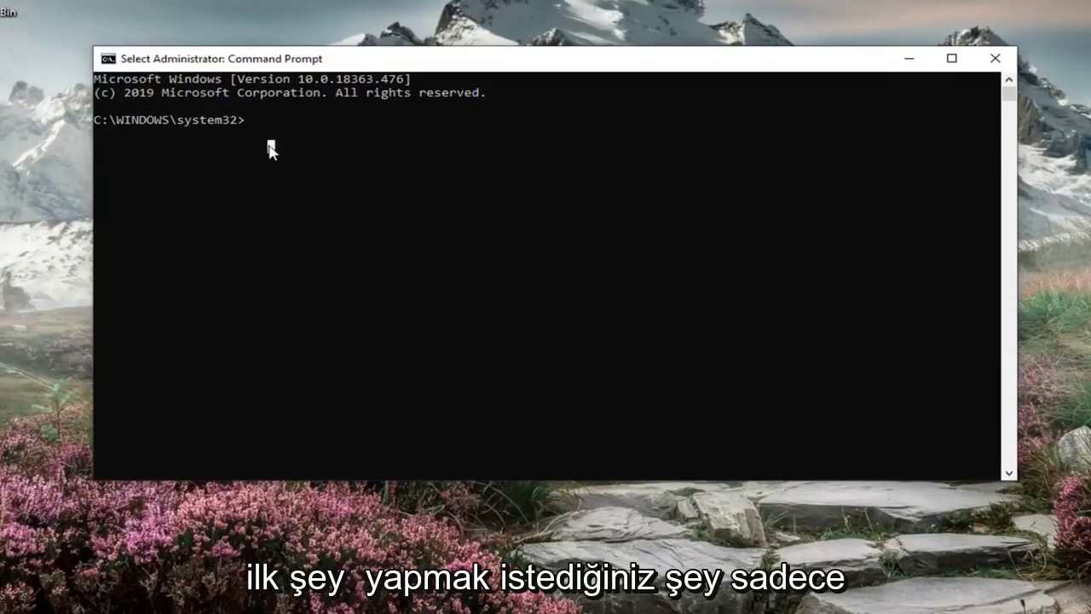
text(reag)
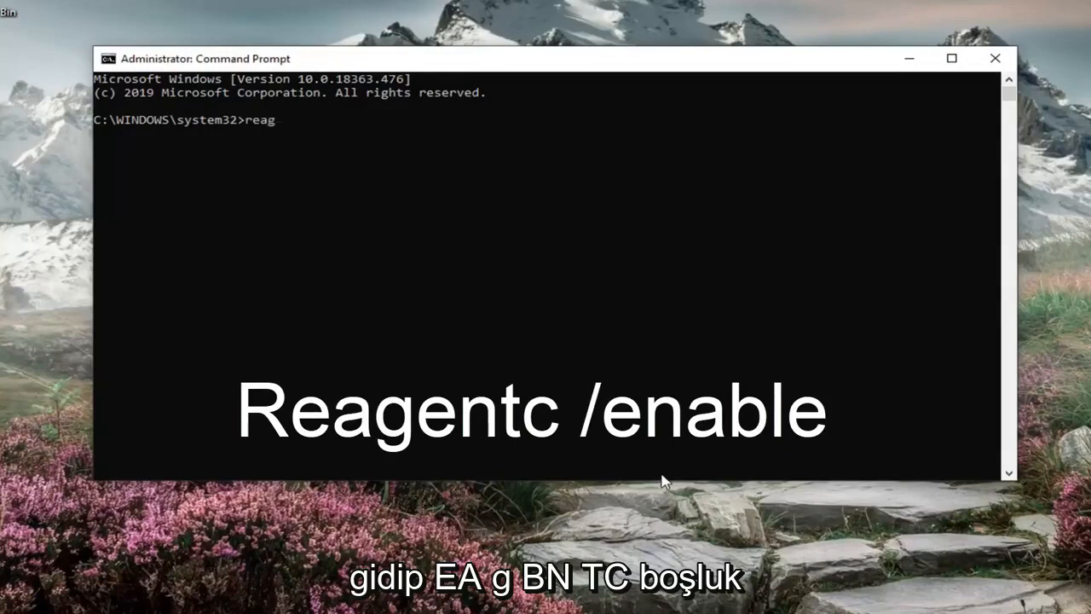
text(ent)
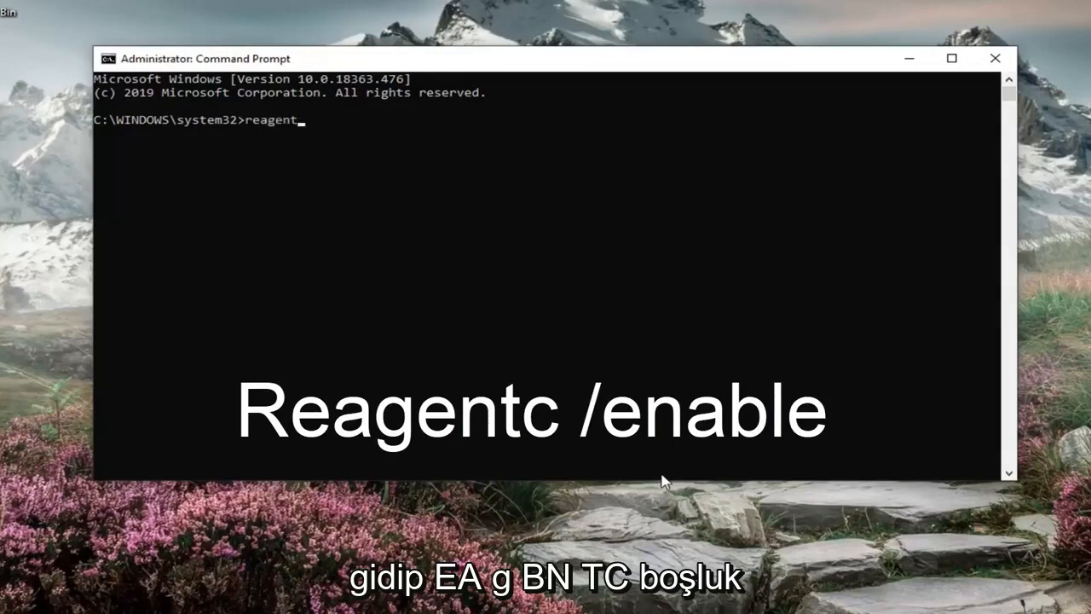
text(c)
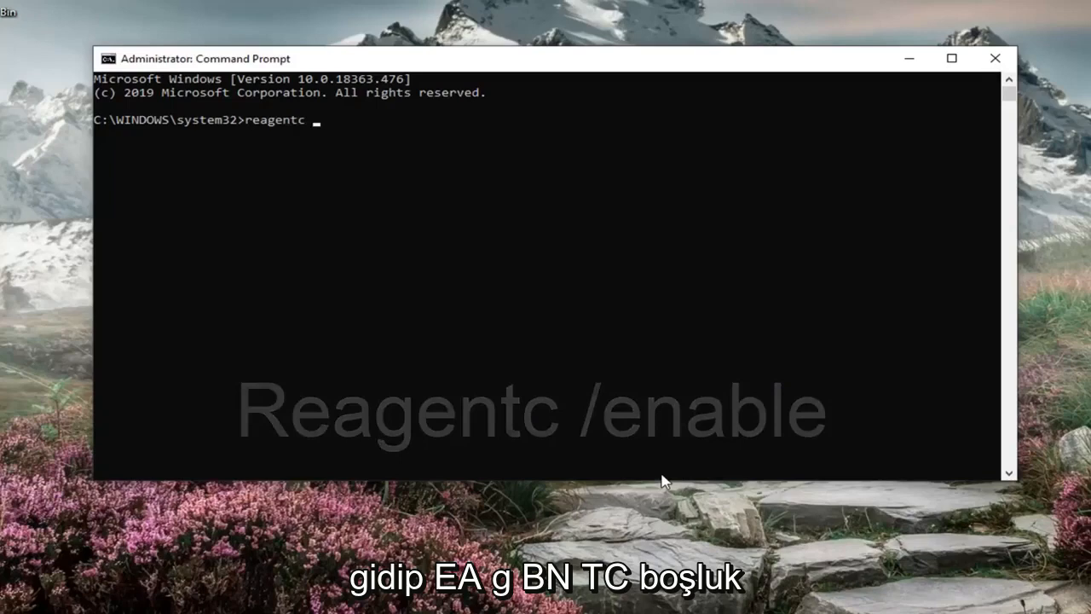
text(/enable)
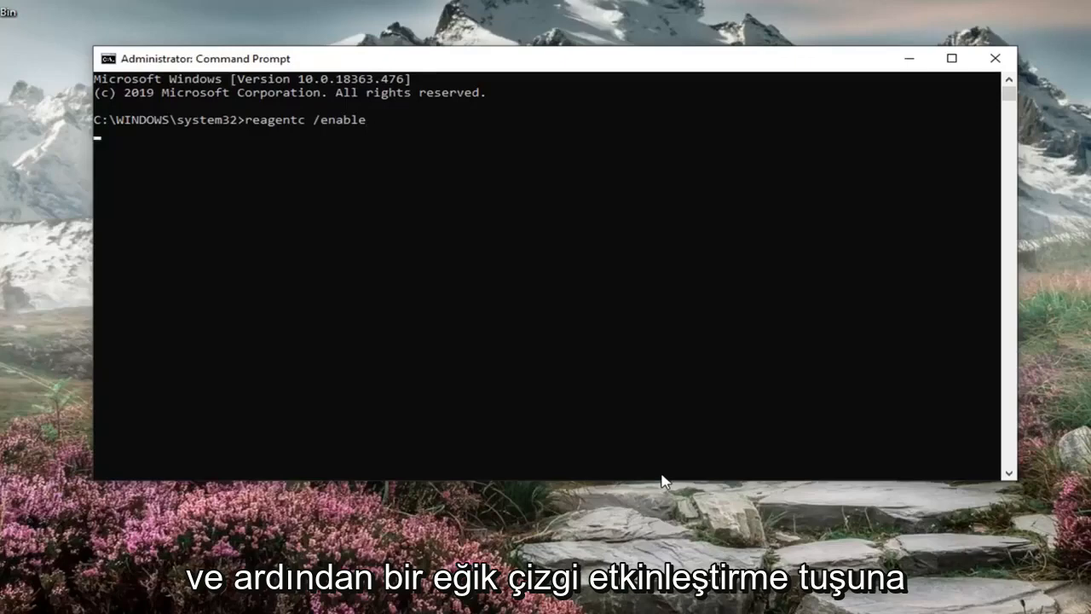
key(Enter)
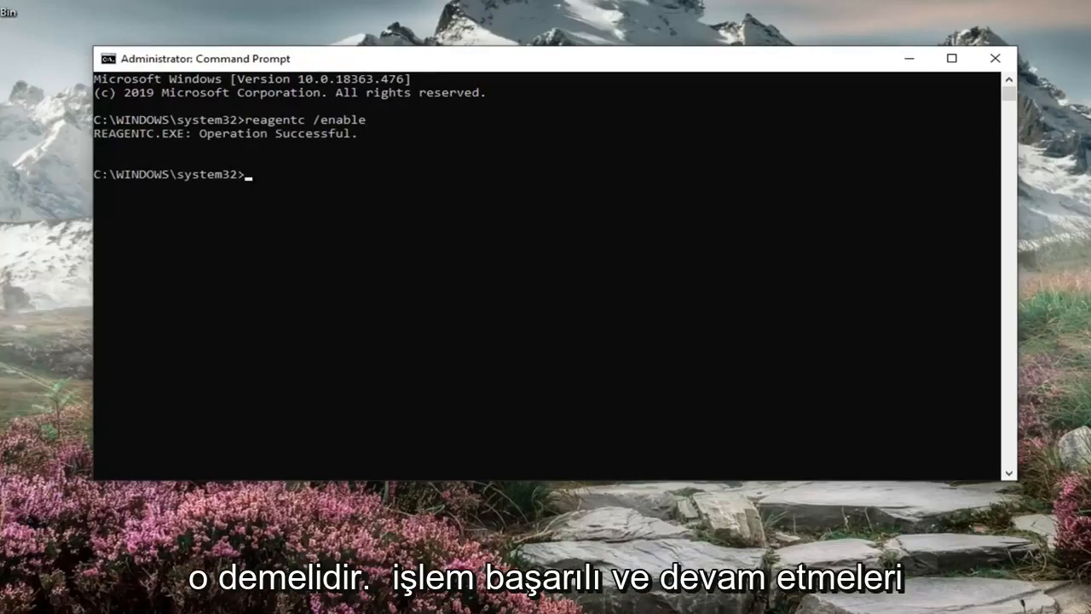
mouse_move(224, 199)
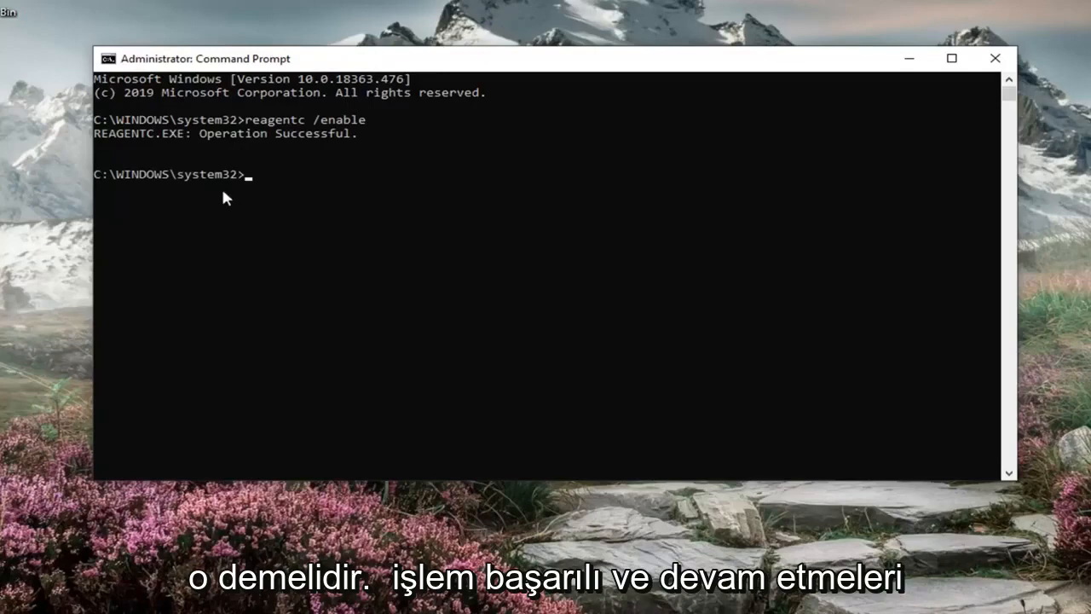
mouse_move(270, 190)
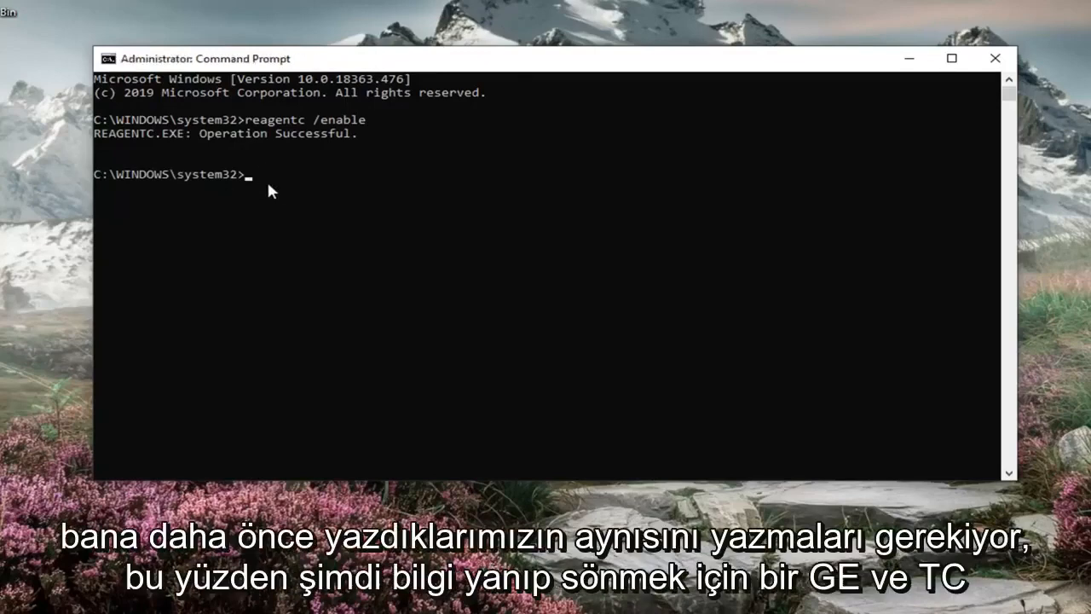
Step: Run reagentc /info to confirm Windows RE is Enabled, then open Start
text(reagentc /)
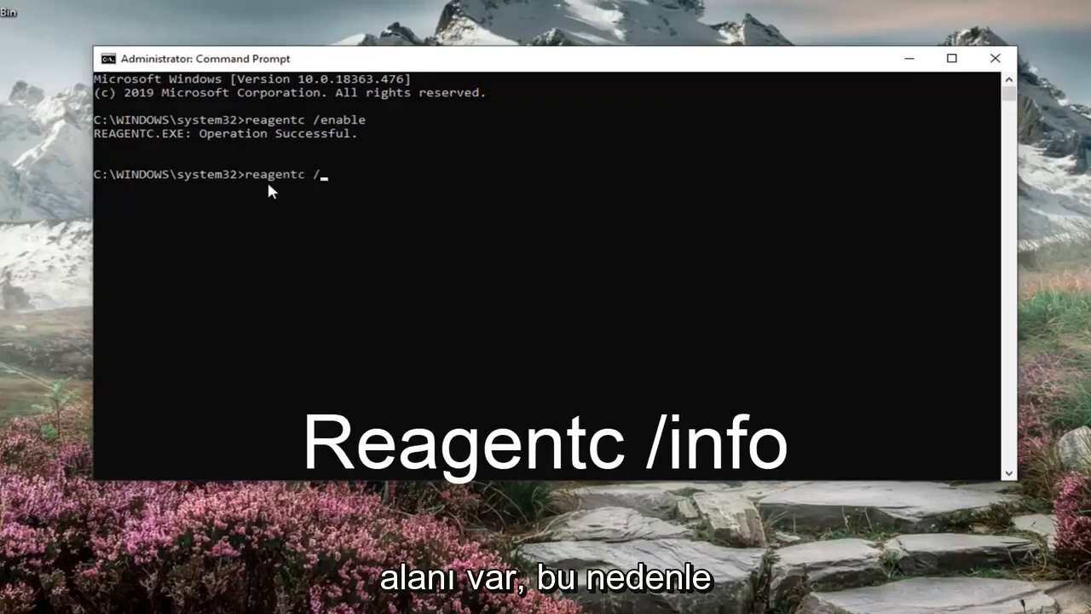
text(info)
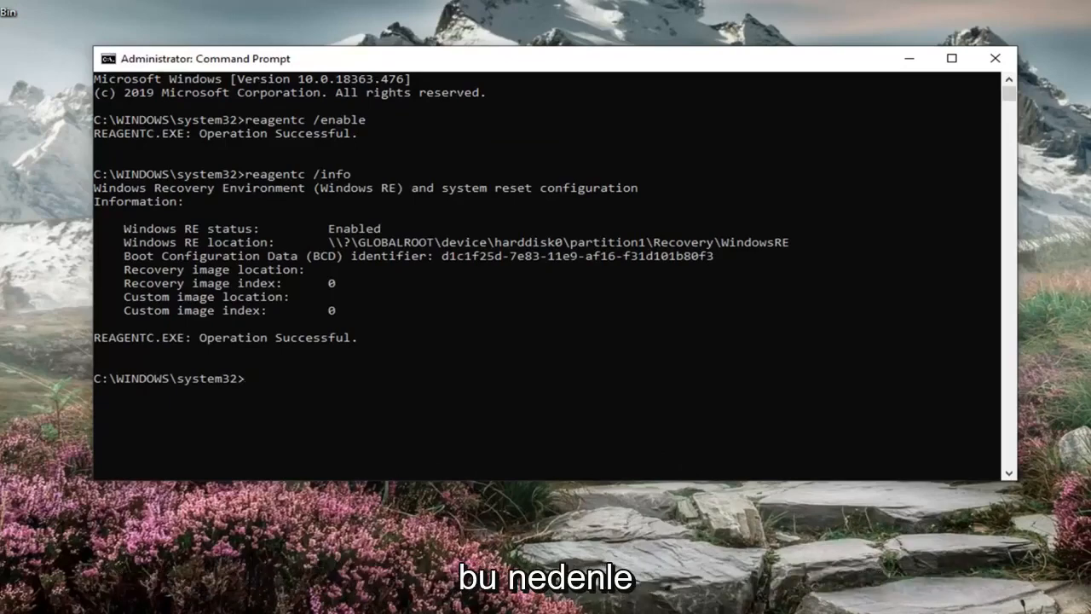
click(11, 599)
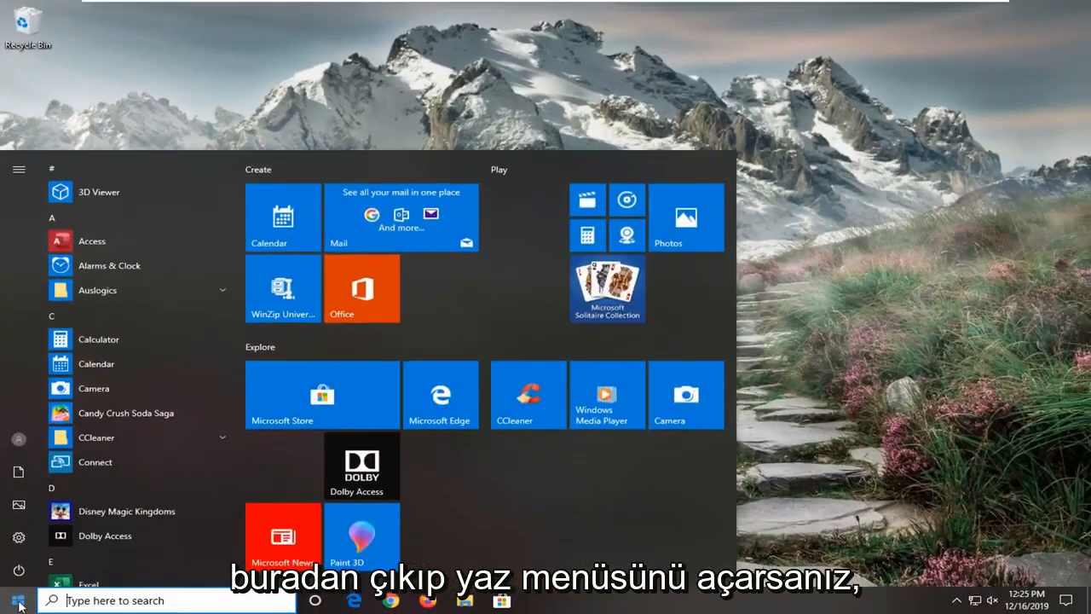
Step: Search 'recovery', launch Create a recovery drive, and approve its UAC prompt
text(recovery)
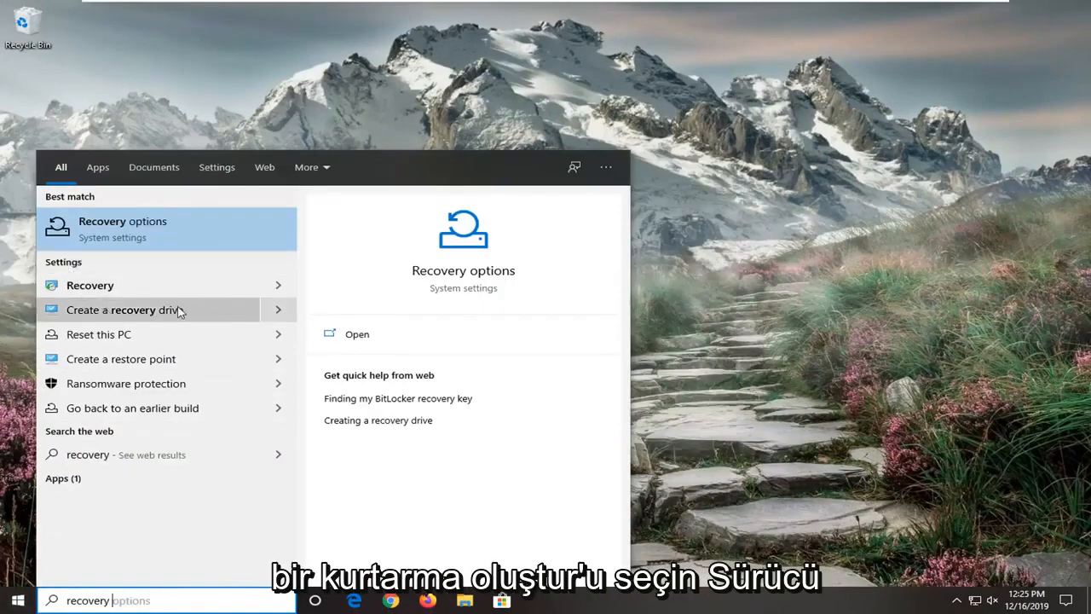
click(119, 309)
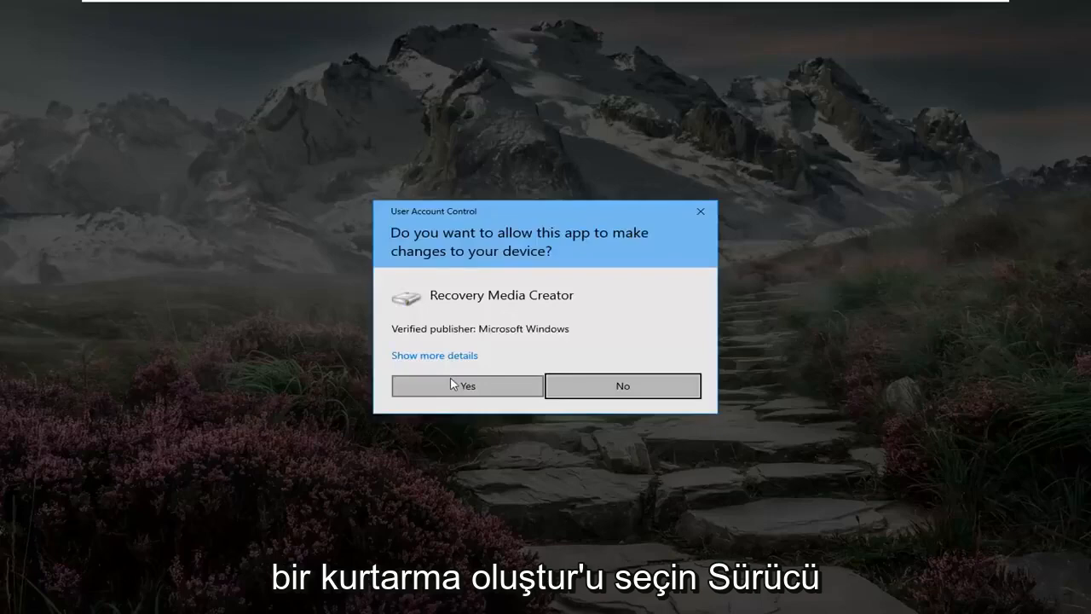
click(467, 385)
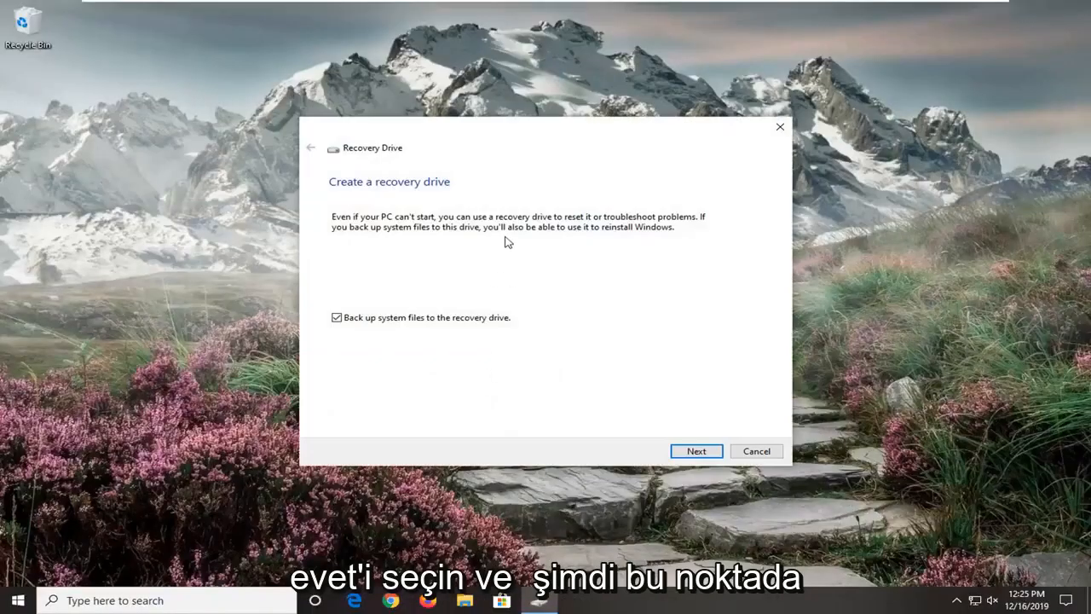
mouse_move(558, 388)
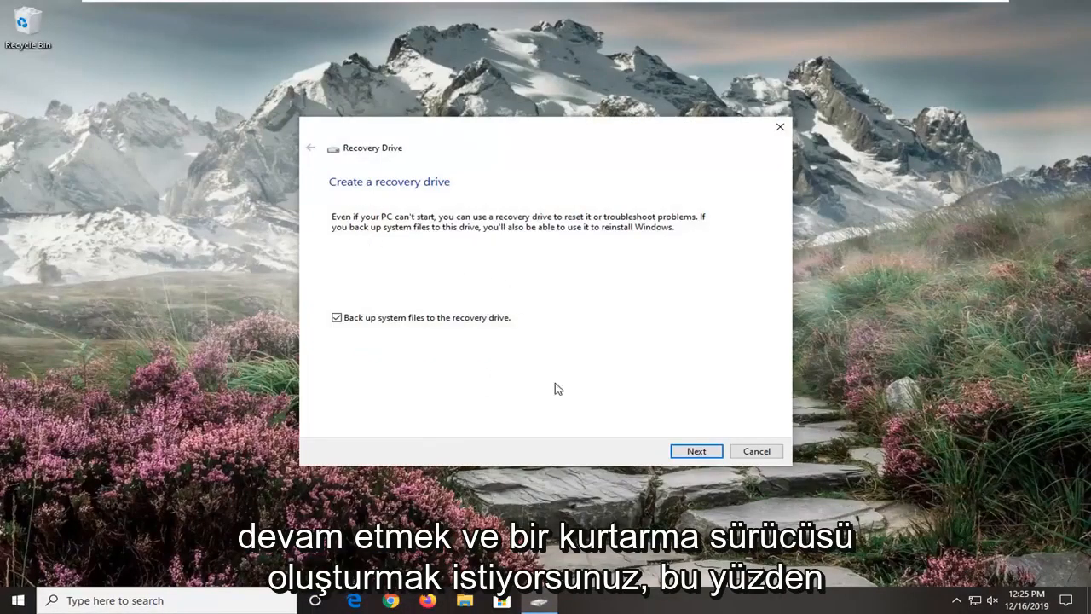
Step: Keep Back up system files checked and advance the wizard past the intro
click(697, 450)
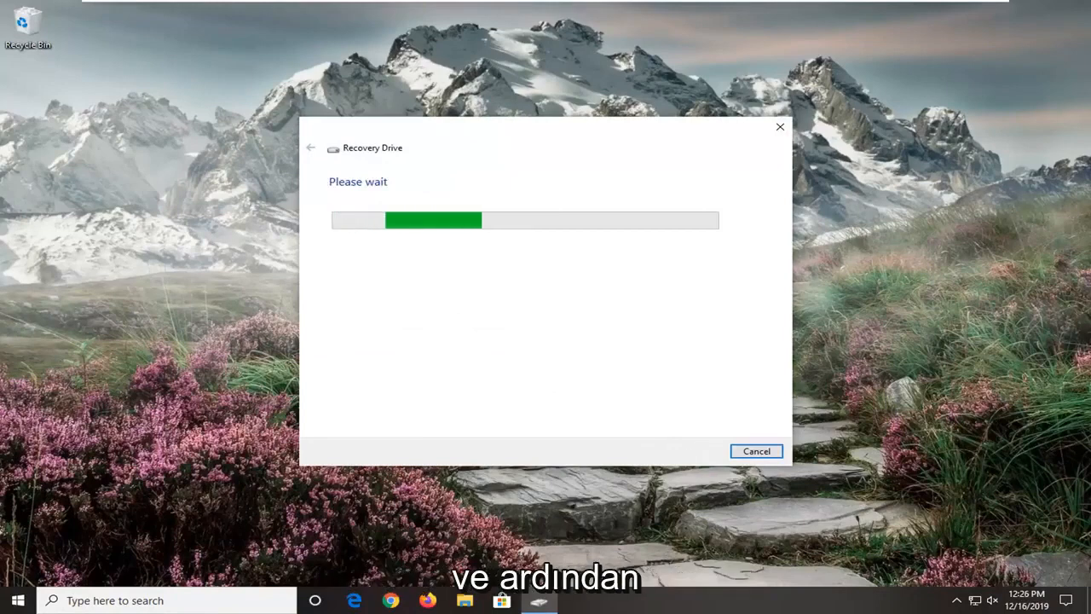